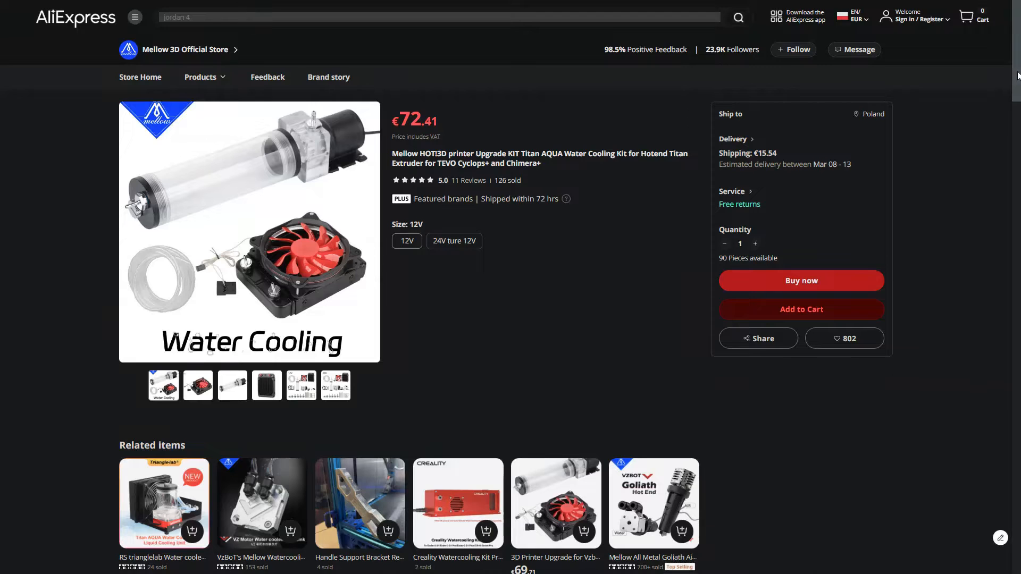
Step: Scroll the Mellow Titan AQUA kit page through its Description to the Package Description images
{"action": "scroll", "scroll_direction": "down", "scroll_amount": 3}
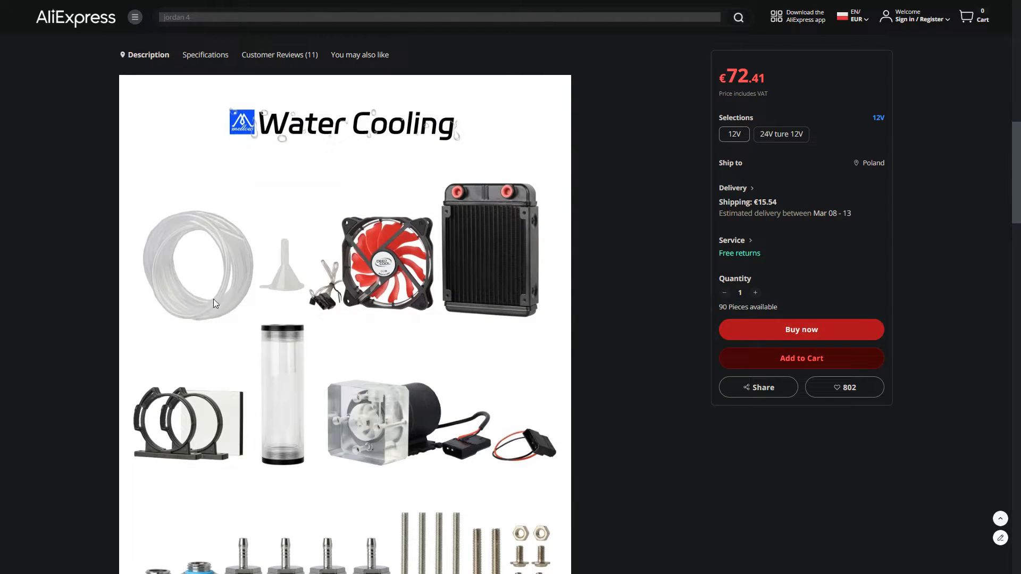
{"action": "scroll", "scroll_direction": "down", "scroll_amount": 3}
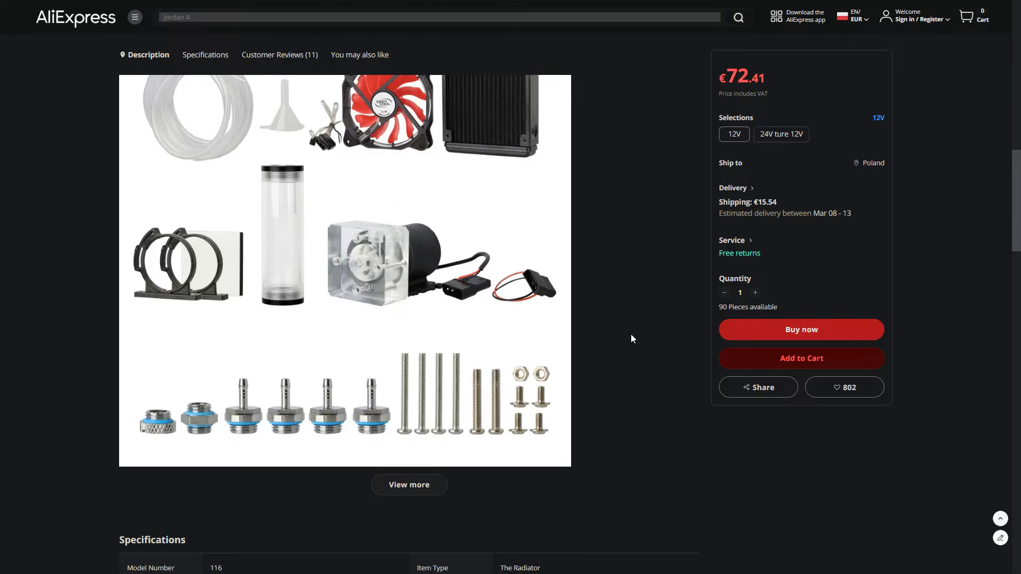
{"action": "left_click", "coordinate": [409, 485]}
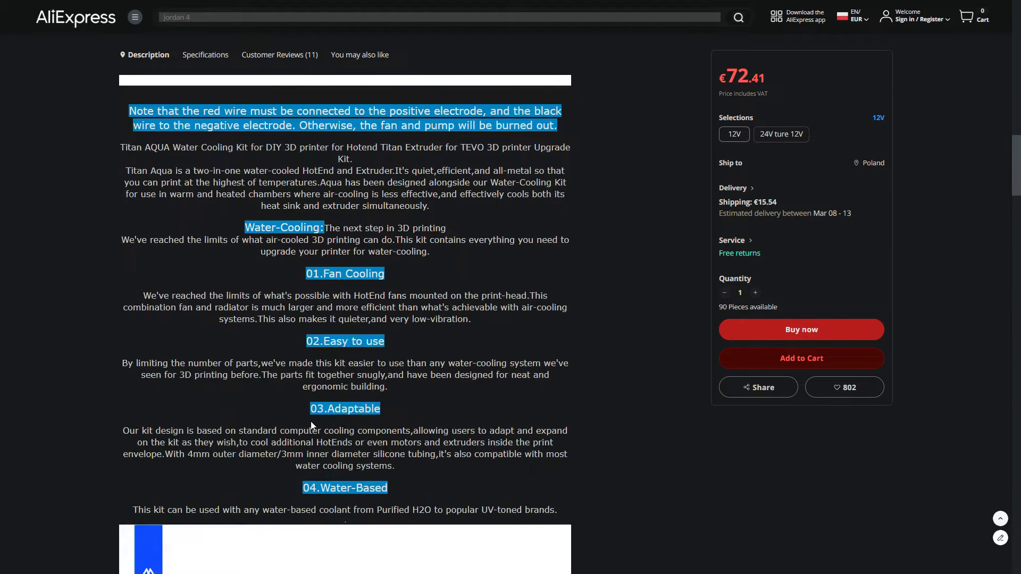
{"action": "scroll", "scroll_direction": "down", "scroll_amount": 3}
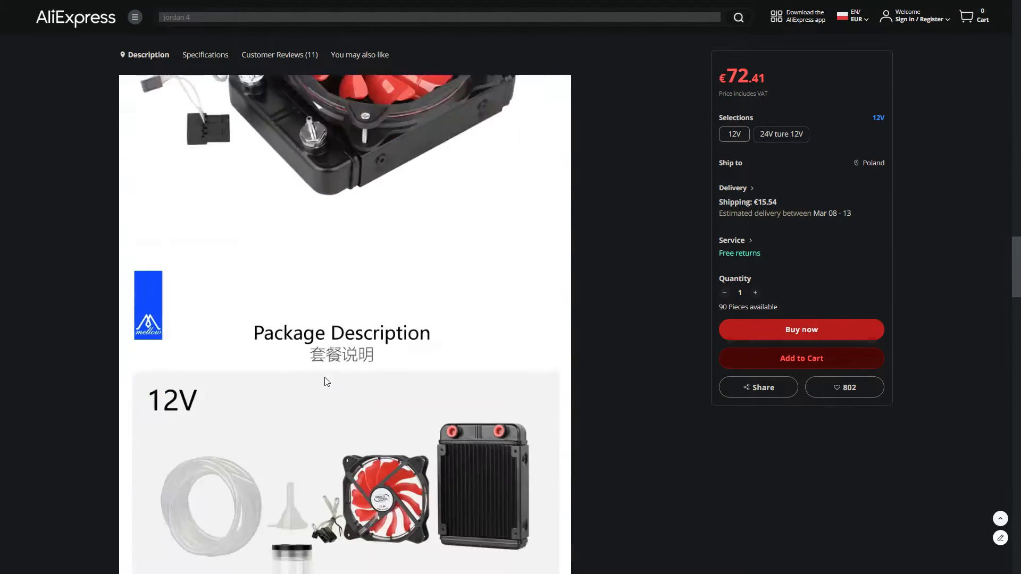
{"action": "scroll", "scroll_direction": "down", "scroll_amount": 3}
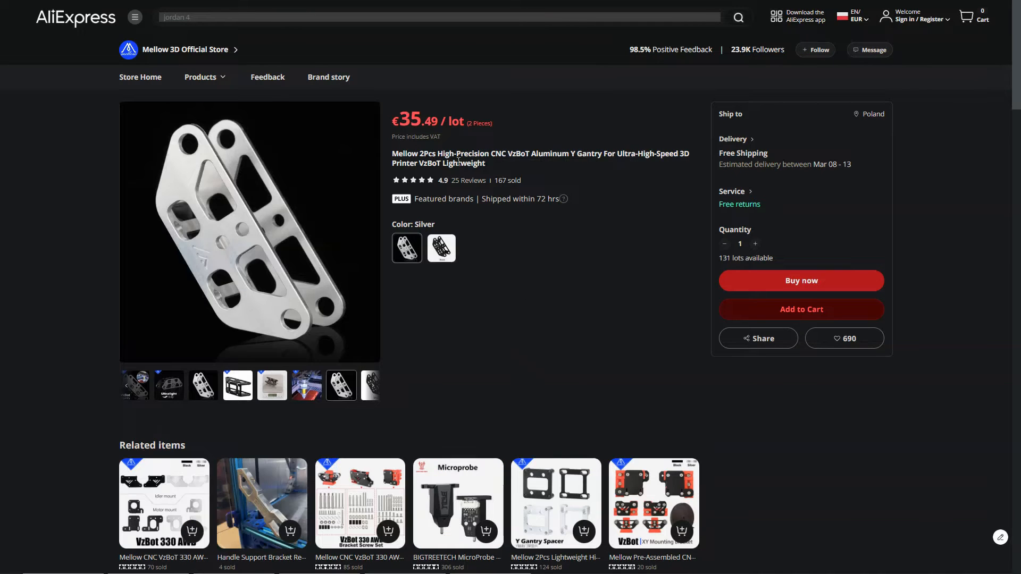
{"action": "mouse_move", "coordinate": [555, 265]}
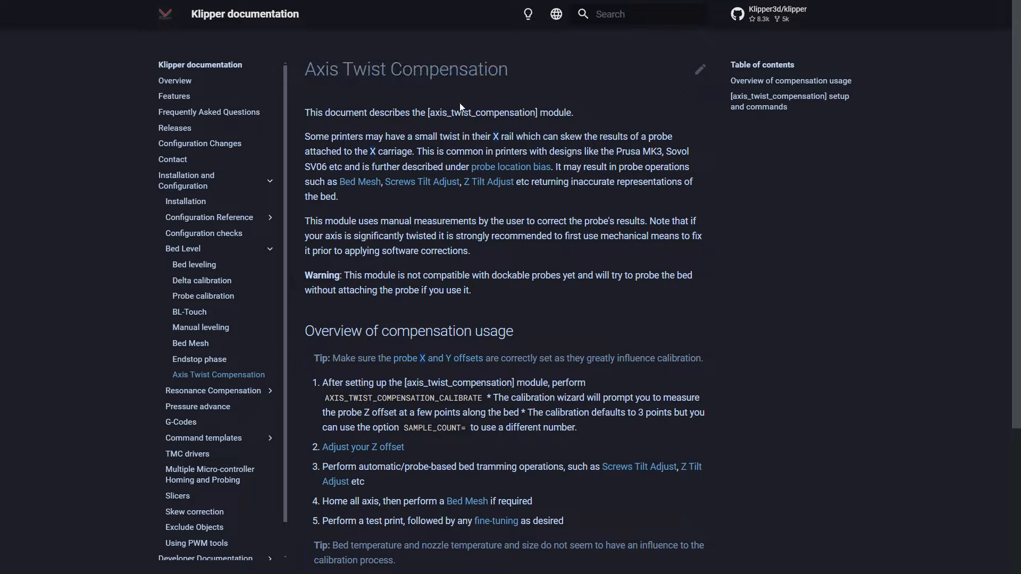
Step: Scroll to the Axis Twist Compensation overview list and highlight step 3 on bed tramming
{"action": "scroll", "scroll_direction": "down", "scroll_amount": 3}
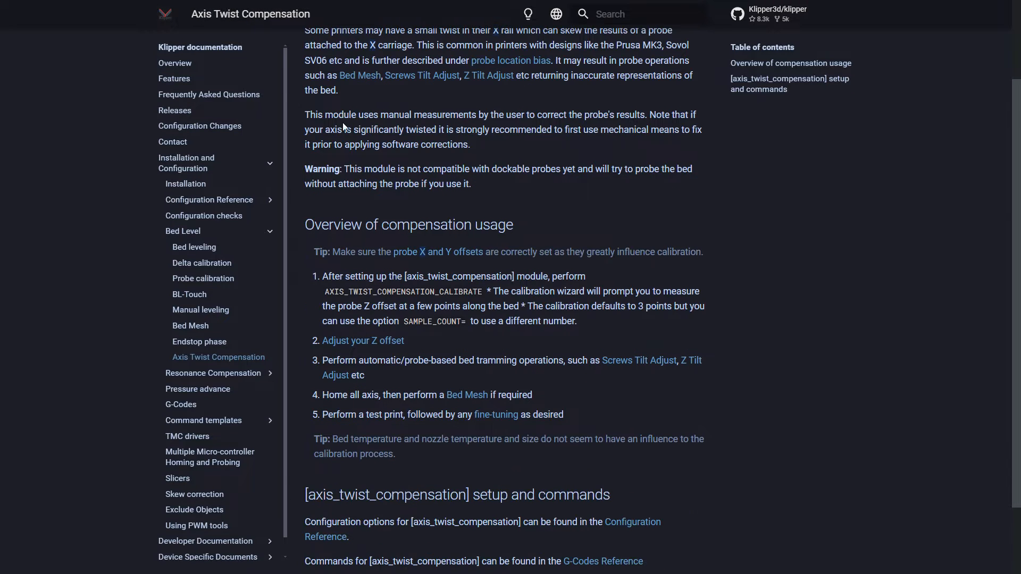
{"action": "scroll", "scroll_direction": "down", "scroll_amount": 3}
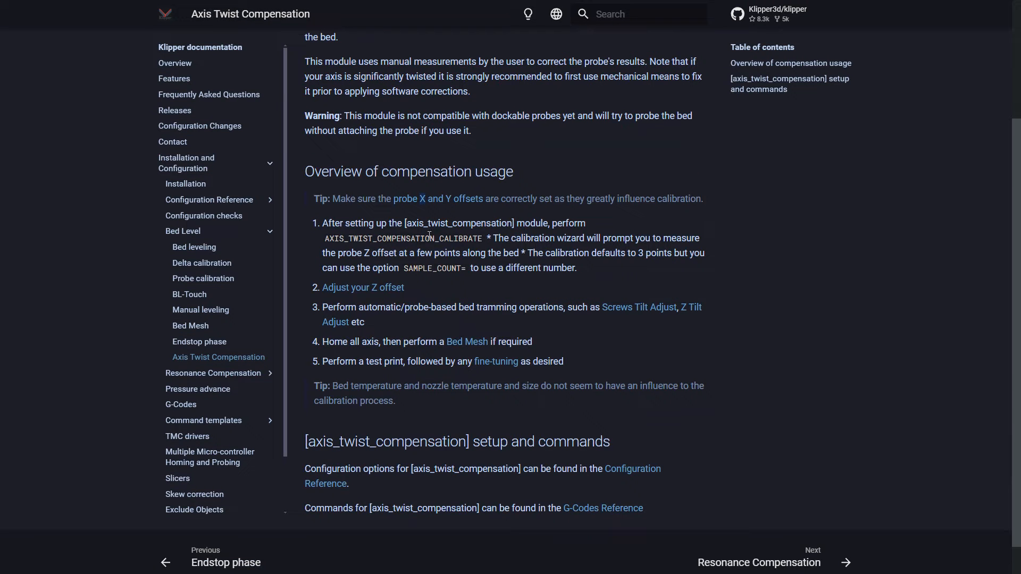
{"action": "mouse_move", "coordinate": [498, 263]}
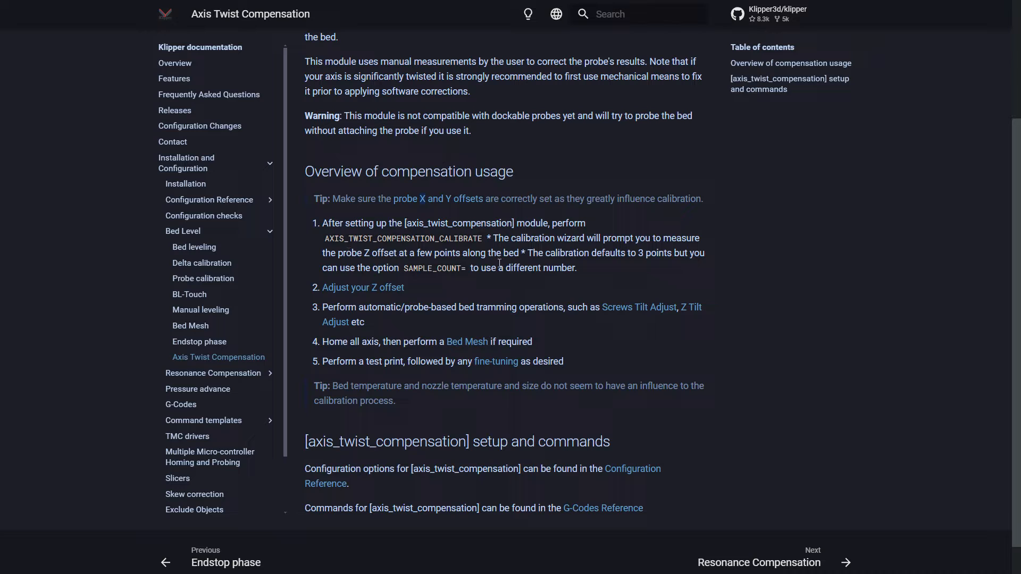
{"action": "left_click_drag", "start_coordinate": [322, 307], "coordinate": [366, 322]}
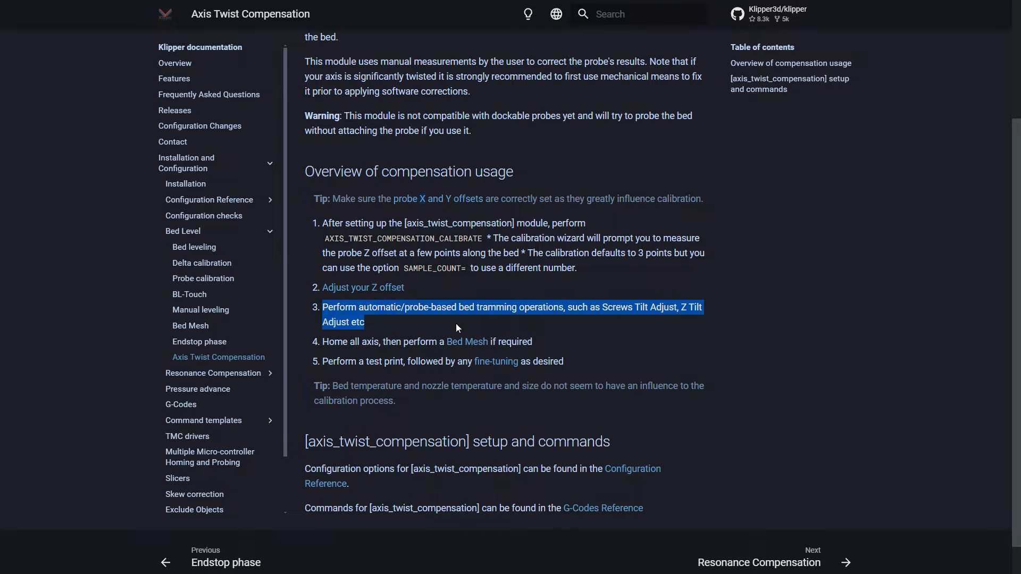
{"action": "scroll", "scroll_direction": "down", "scroll_amount": 3}
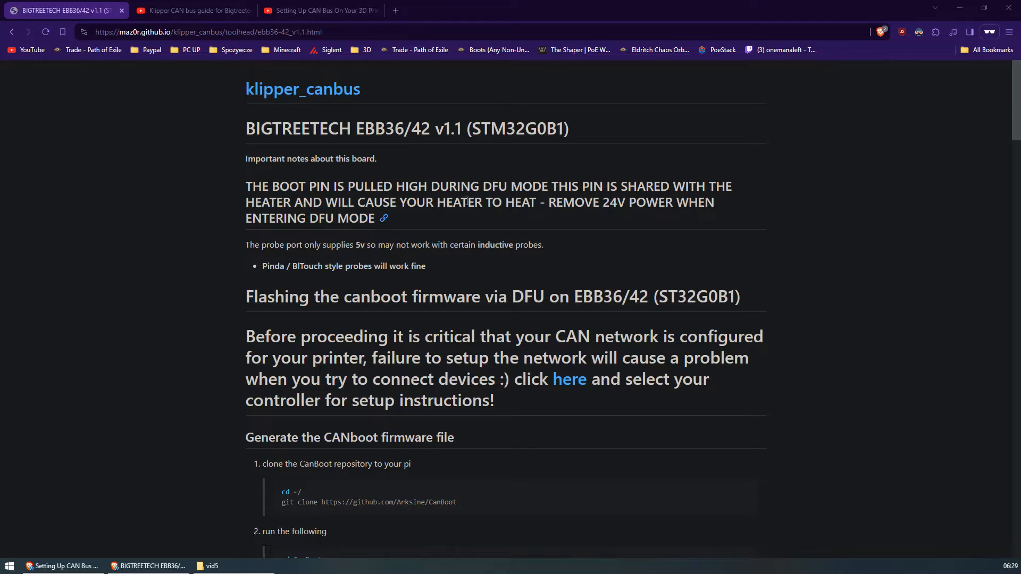
Step: Scroll the EBB36 guide down to the final flash, UUID check and 'Need a config' section
{"action": "scroll", "scroll_direction": "down", "scroll_amount": 3}
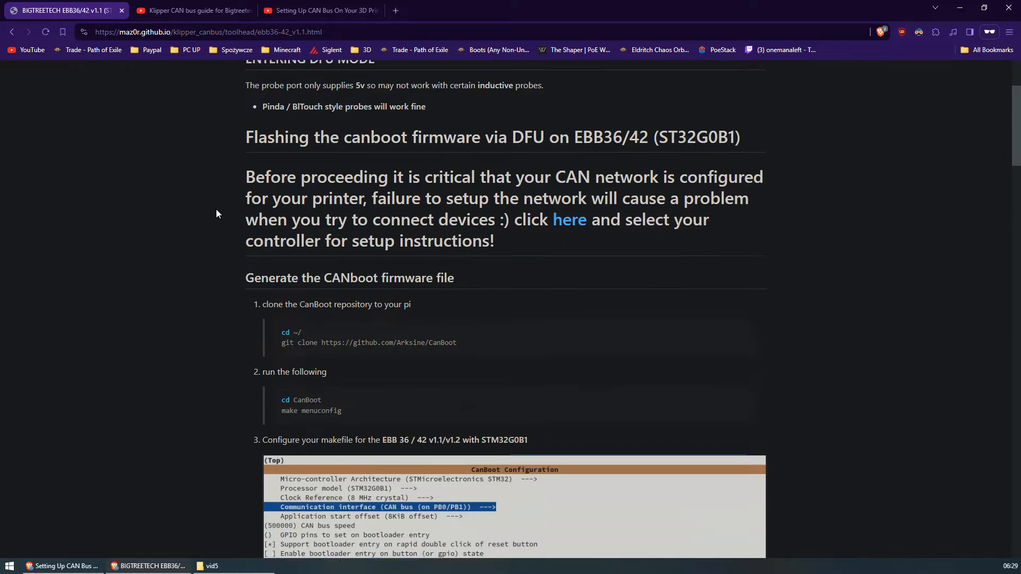
{"action": "scroll", "scroll_direction": "down", "scroll_amount": 3}
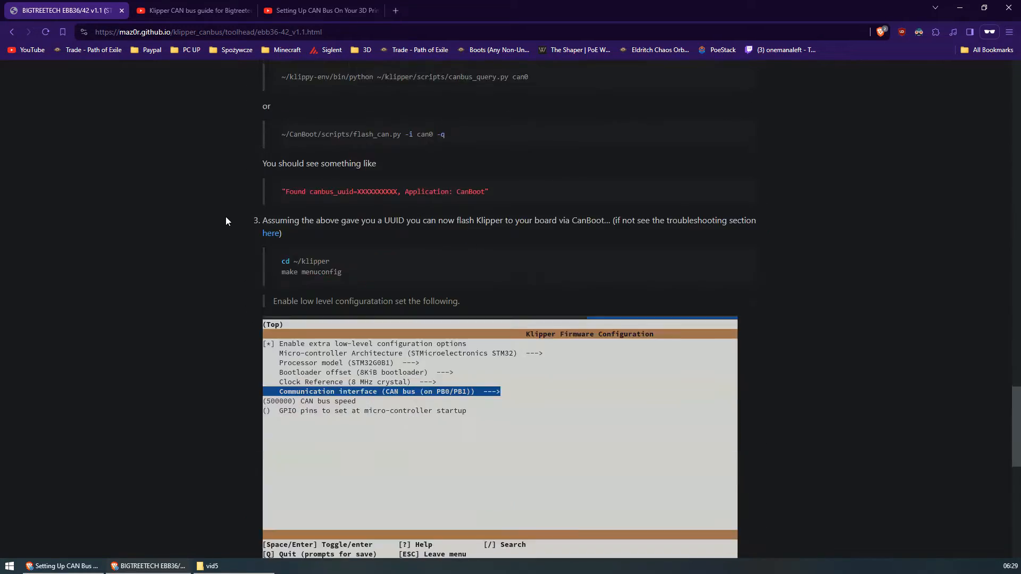
{"action": "scroll", "scroll_direction": "down", "scroll_amount": 3}
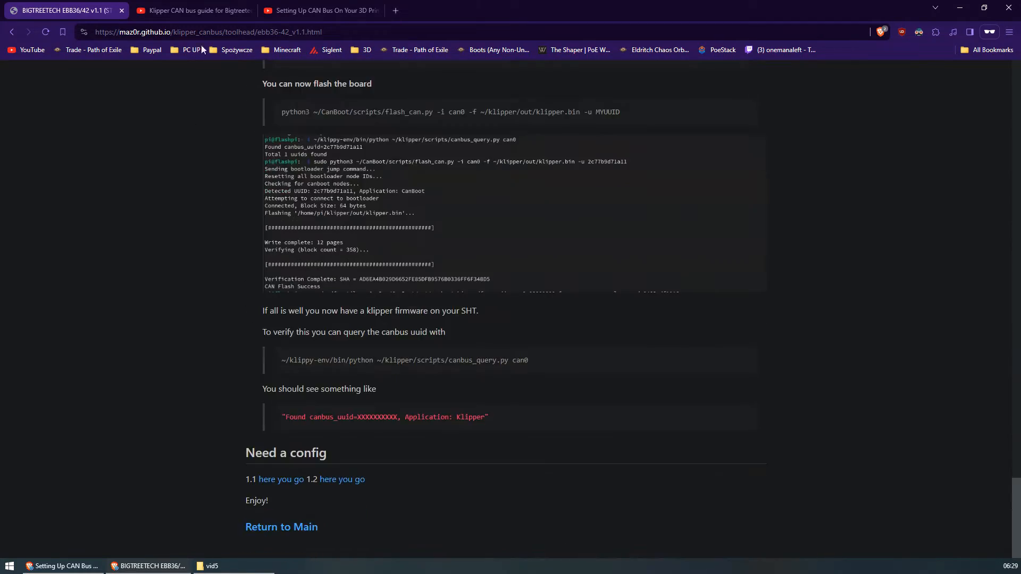
Step: View the Teaching Tech 'Klipper CAN bus guide for Bigtreetech' video, then return to the Mellow extruder listing
{"action": "left_click", "coordinate": [194, 11]}
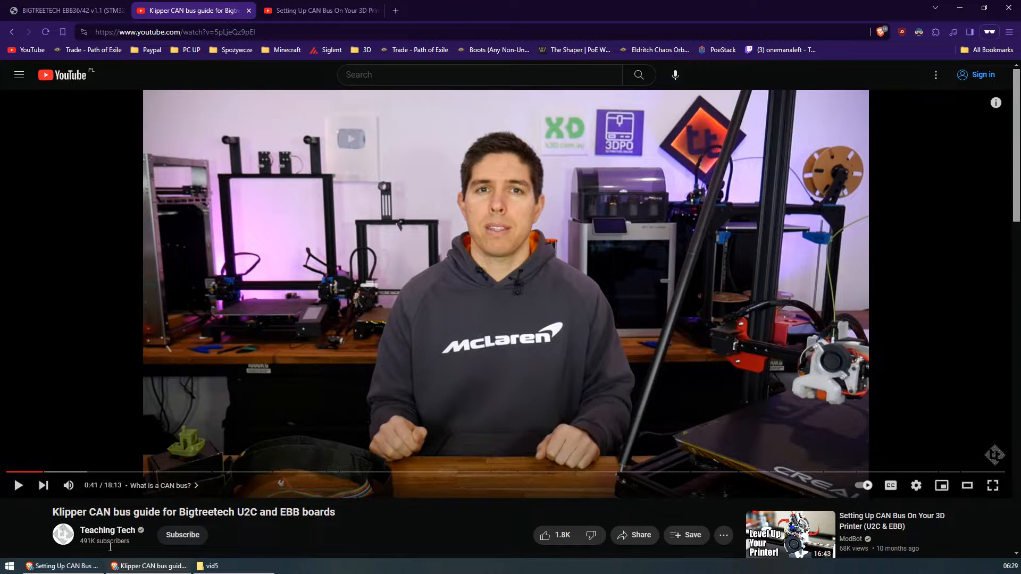
{"action": "left_click", "coordinate": [319, 10]}
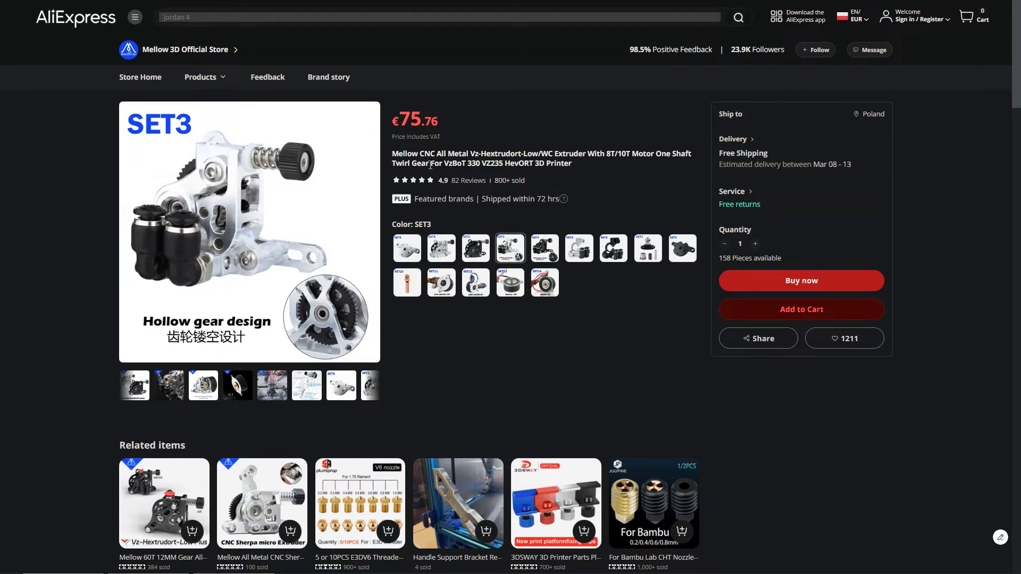
Step: Compare extruder variants: highlight the SET3 price, view SET10 at €21.49, then select SET8 at €16.11
{"action": "double_click", "coordinate": [420, 121]}
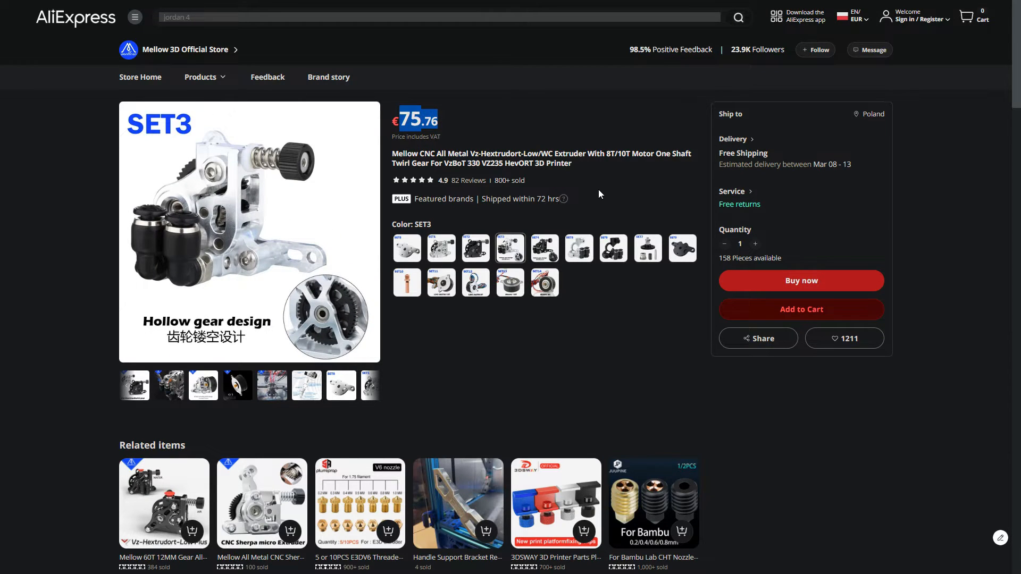
{"action": "left_click", "coordinate": [407, 282]}
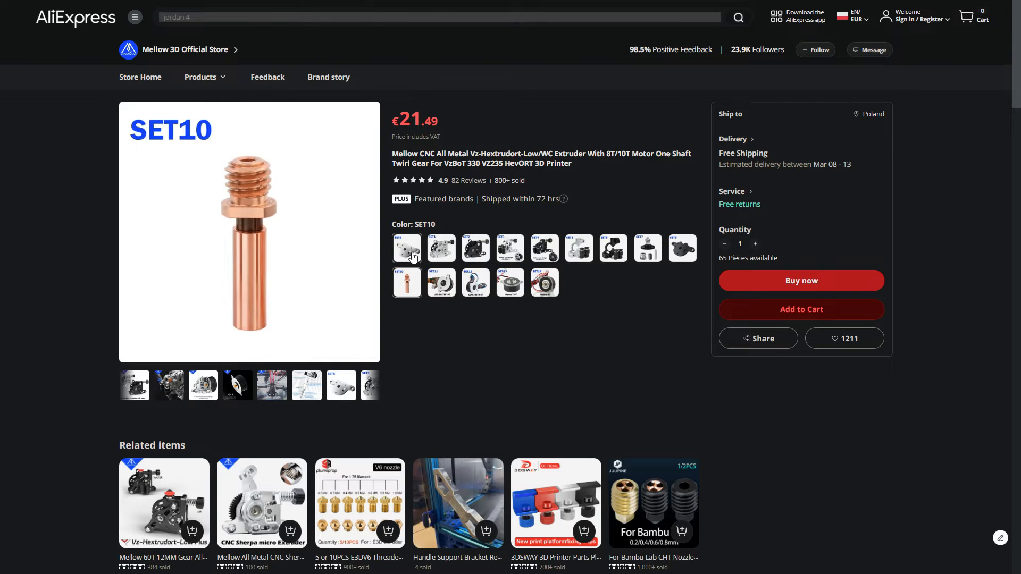
{"action": "left_click", "coordinate": [406, 248]}
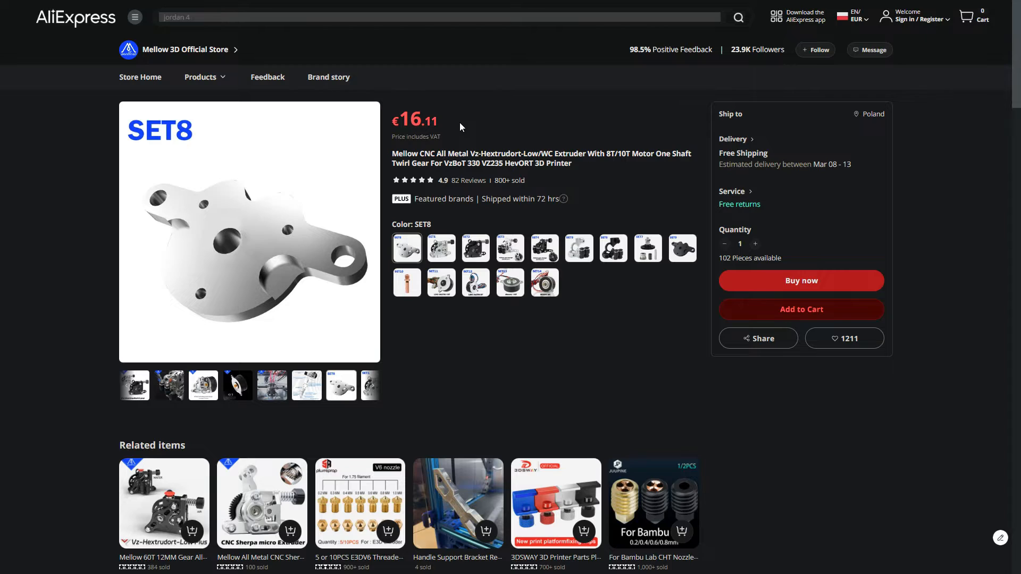
Step: Scroll through the extruder description before moving to the Goliath hotend SET3 listing at €118.26
{"action": "scroll", "scroll_direction": "down", "scroll_amount": 3}
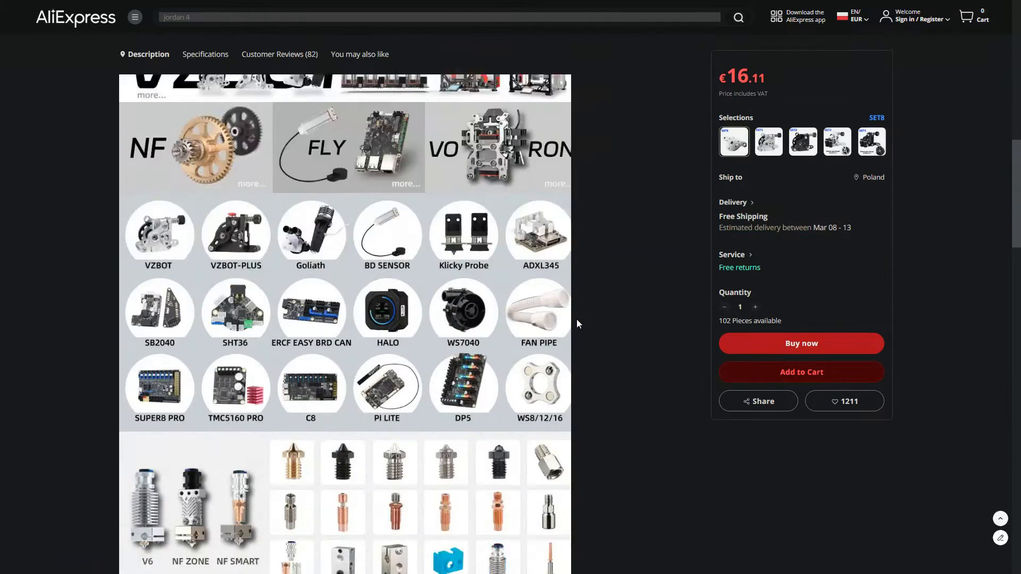
{"action": "scroll", "scroll_direction": "down", "scroll_amount": 3}
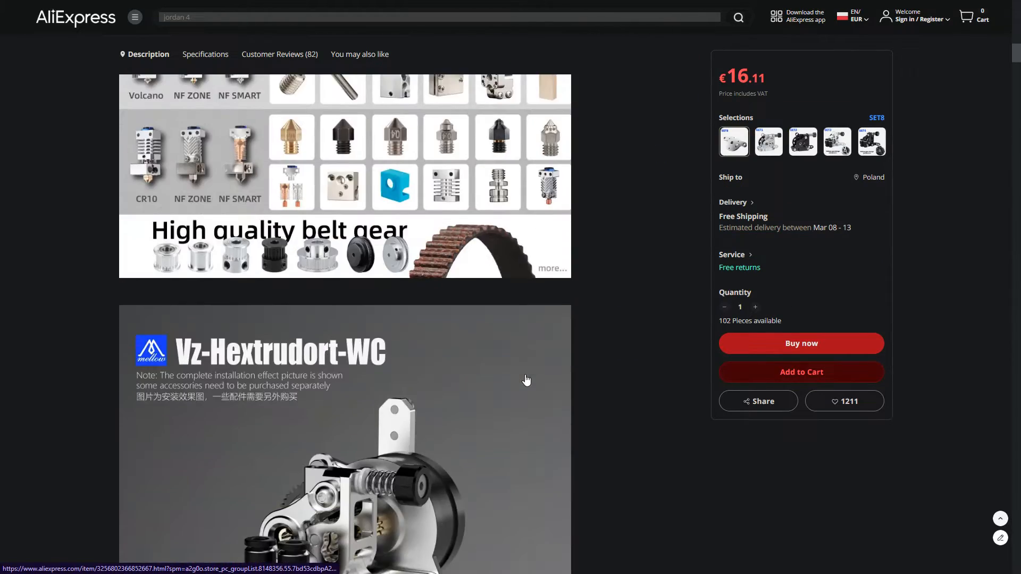
{"action": "scroll", "scroll_direction": "down", "scroll_amount": 3}
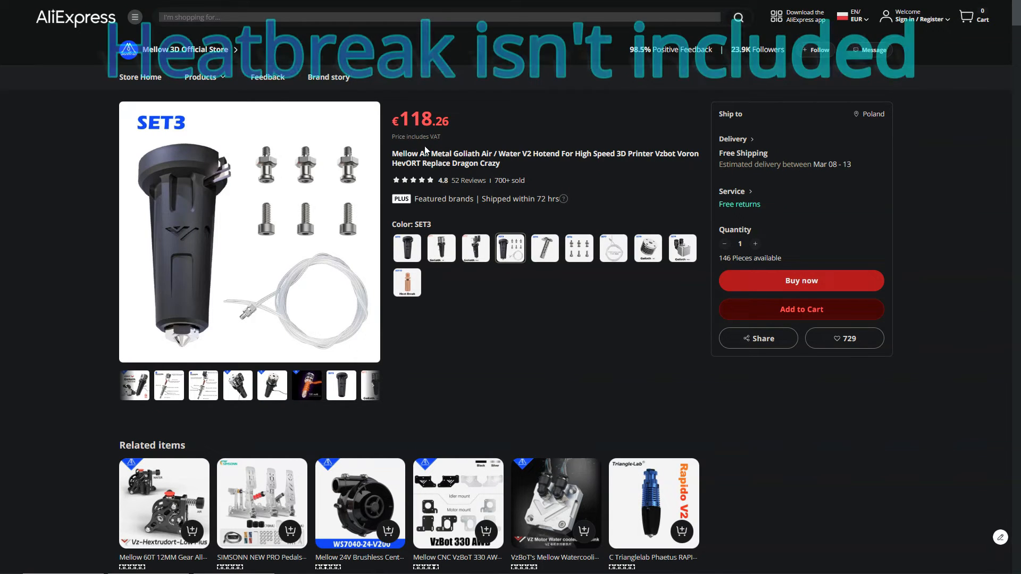
Step: Scroll to the Goliath hotend's Package list and highlight the Set 3 V6 copper nozzle line
{"action": "scroll", "scroll_direction": "down", "scroll_amount": 3}
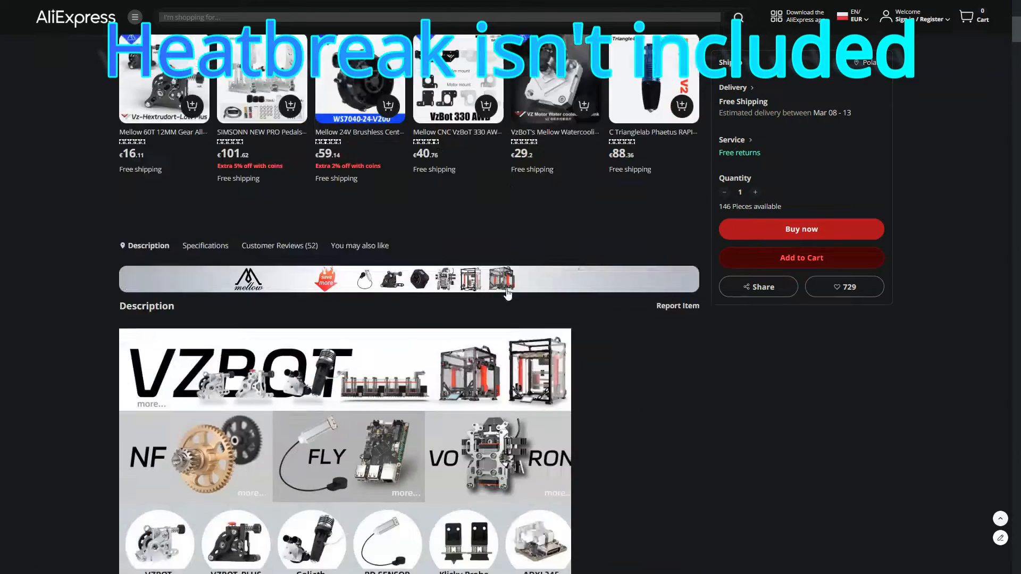
{"action": "scroll", "scroll_direction": "down", "scroll_amount": 3}
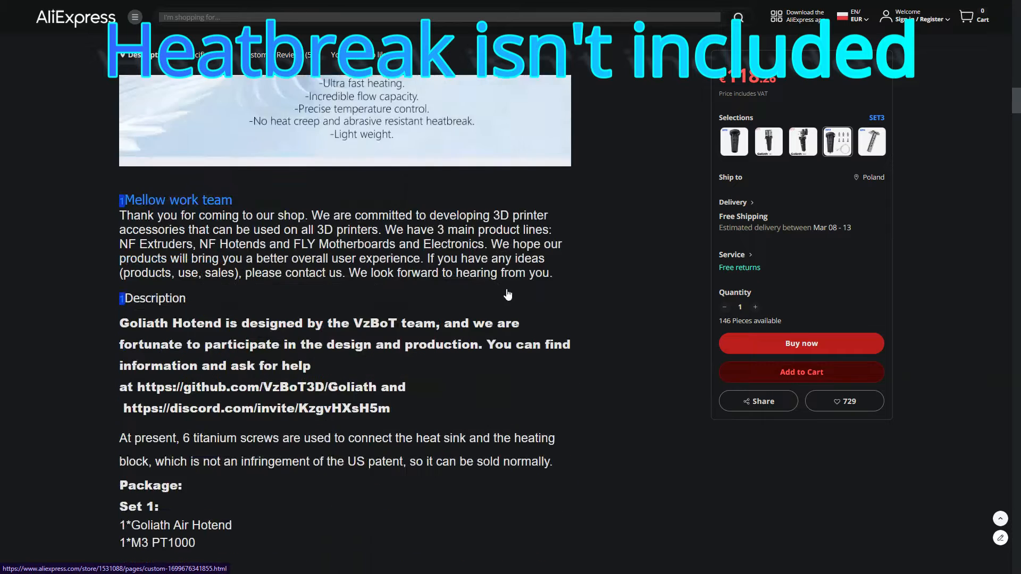
{"action": "scroll", "scroll_direction": "down", "scroll_amount": 3}
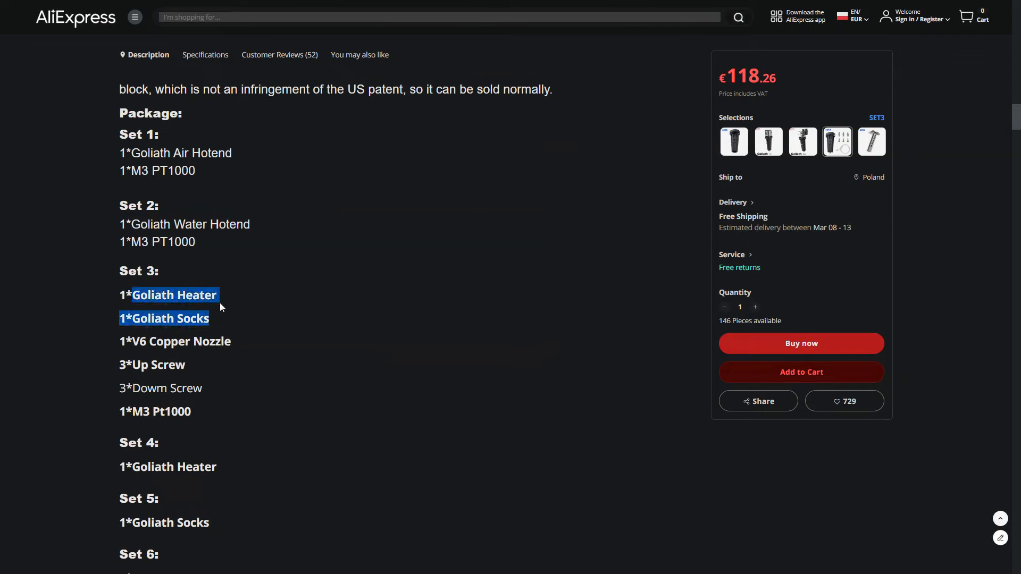
{"action": "left_click_drag", "start_coordinate": [220, 306], "coordinate": [230, 341]}
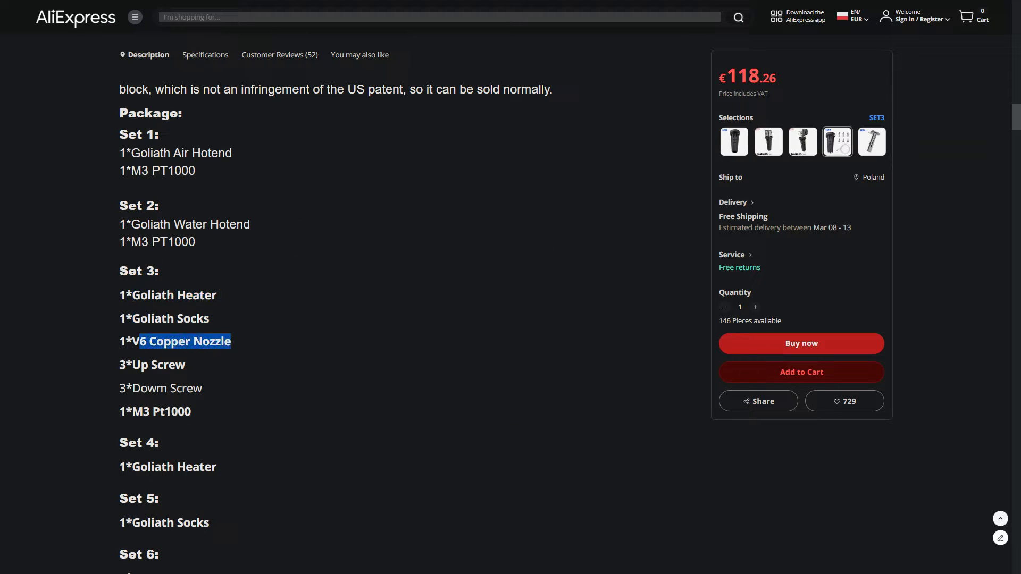